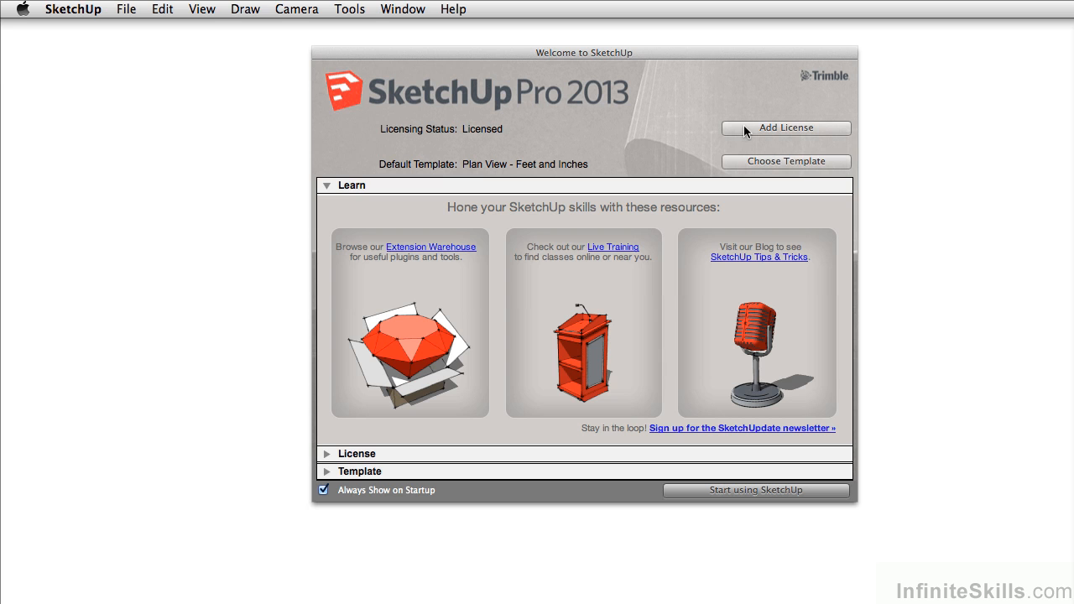
mouse_move(561, 198)
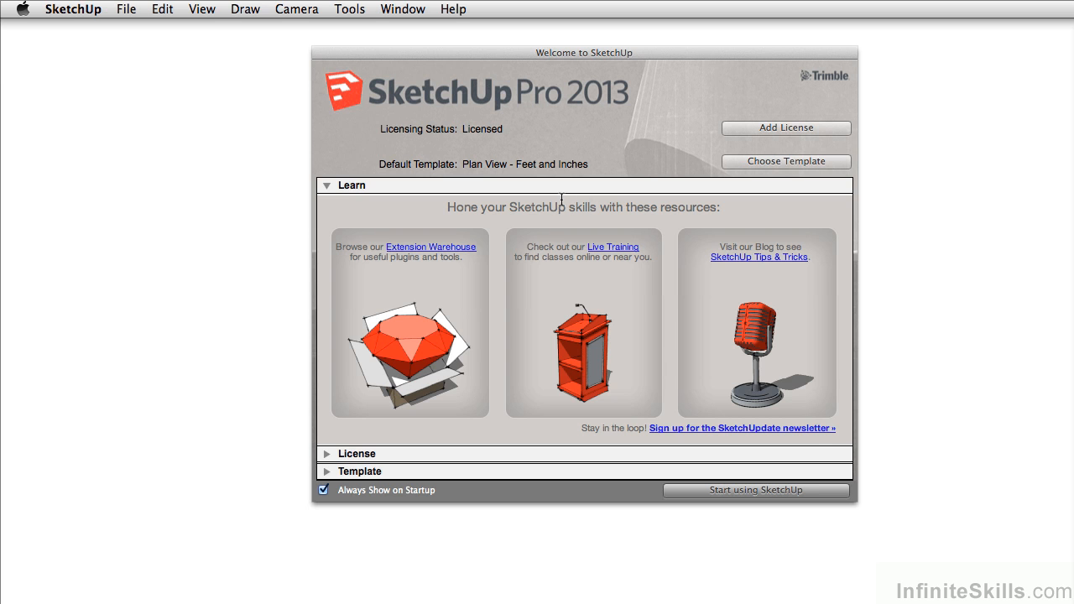
mouse_move(521, 252)
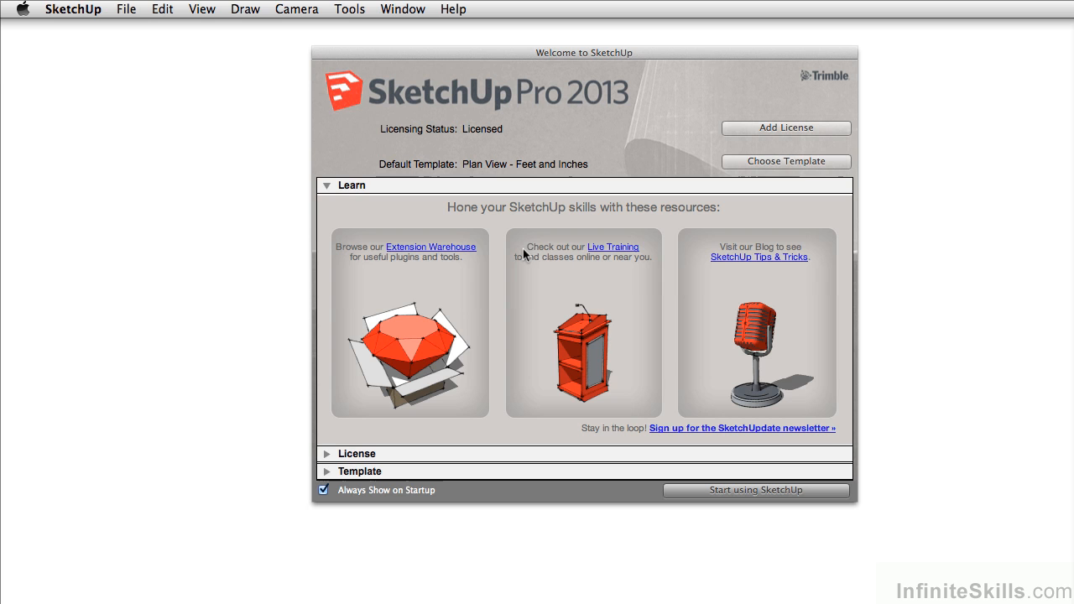
mouse_move(453, 258)
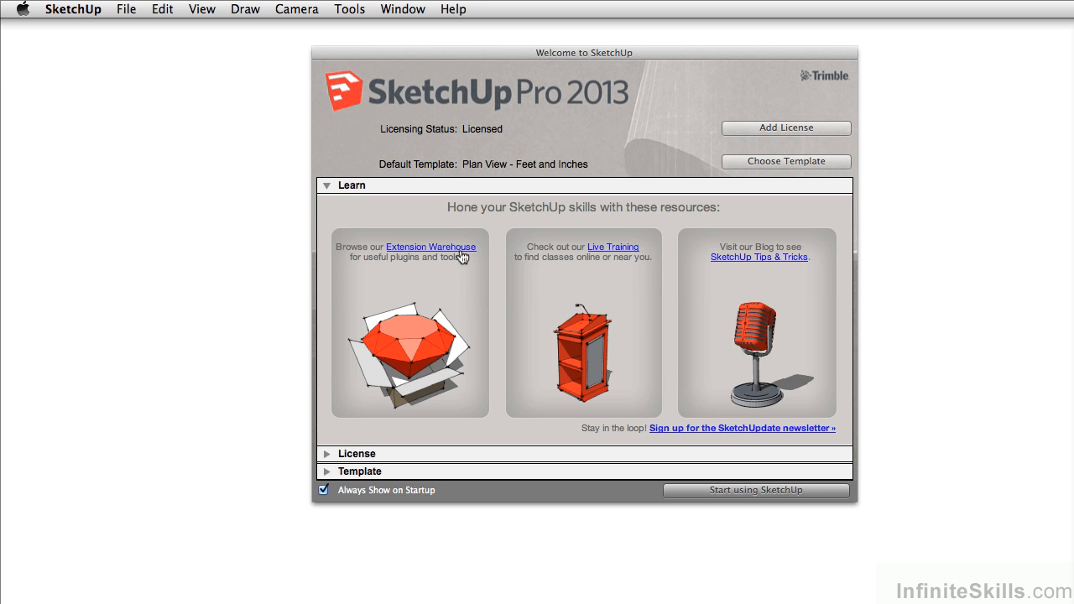
mouse_move(455, 270)
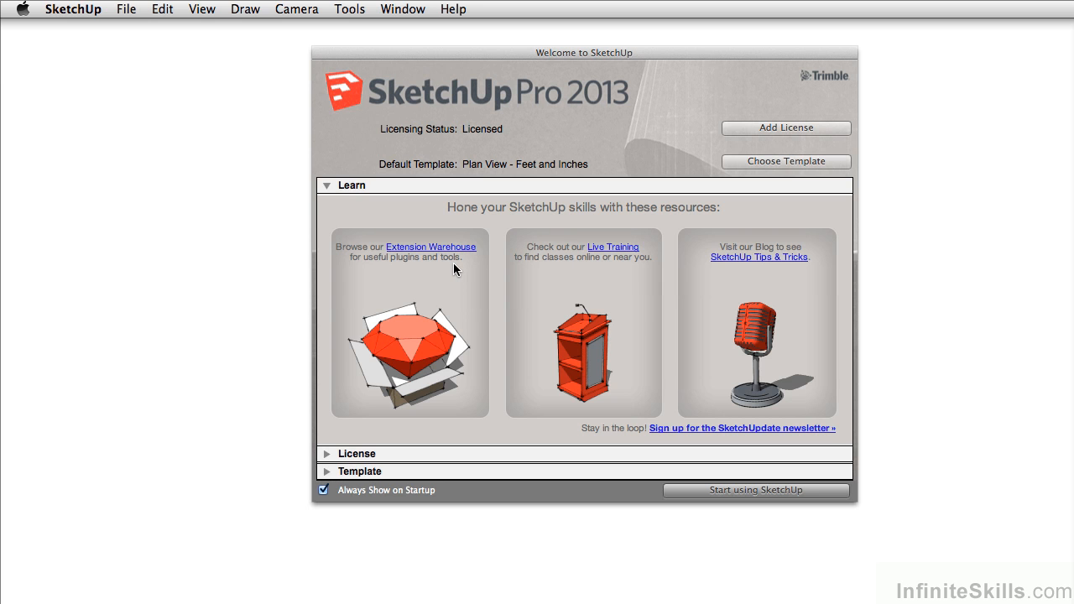
mouse_move(537, 267)
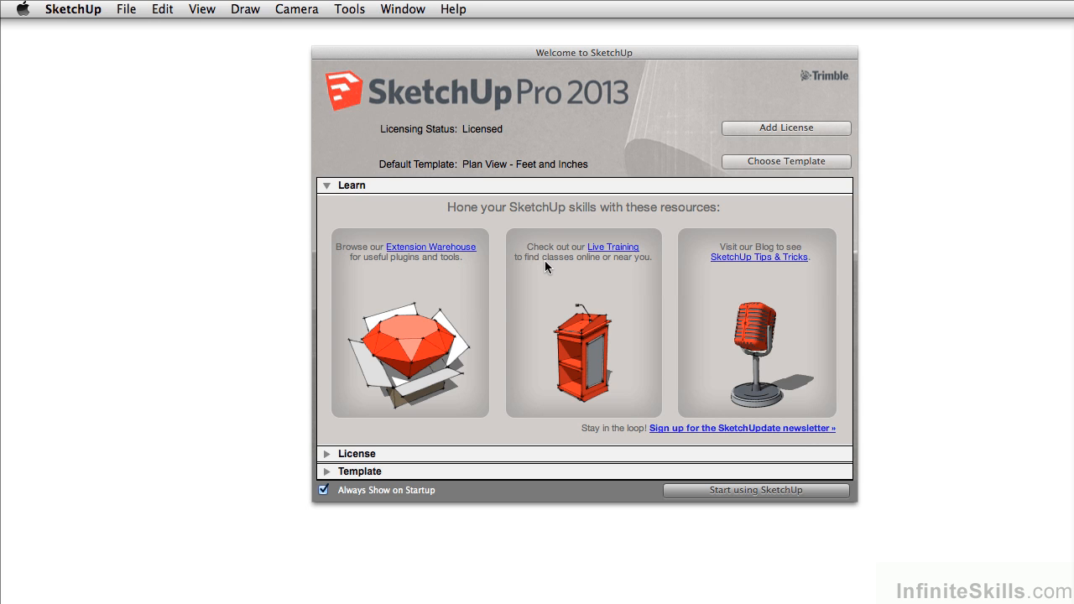
mouse_move(743, 266)
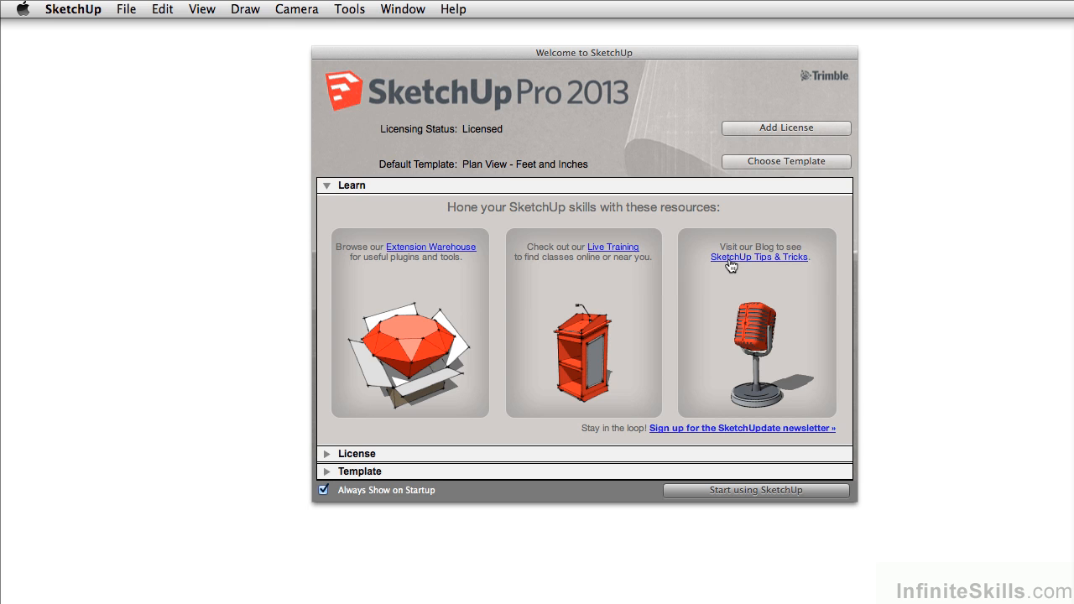
mouse_move(327, 477)
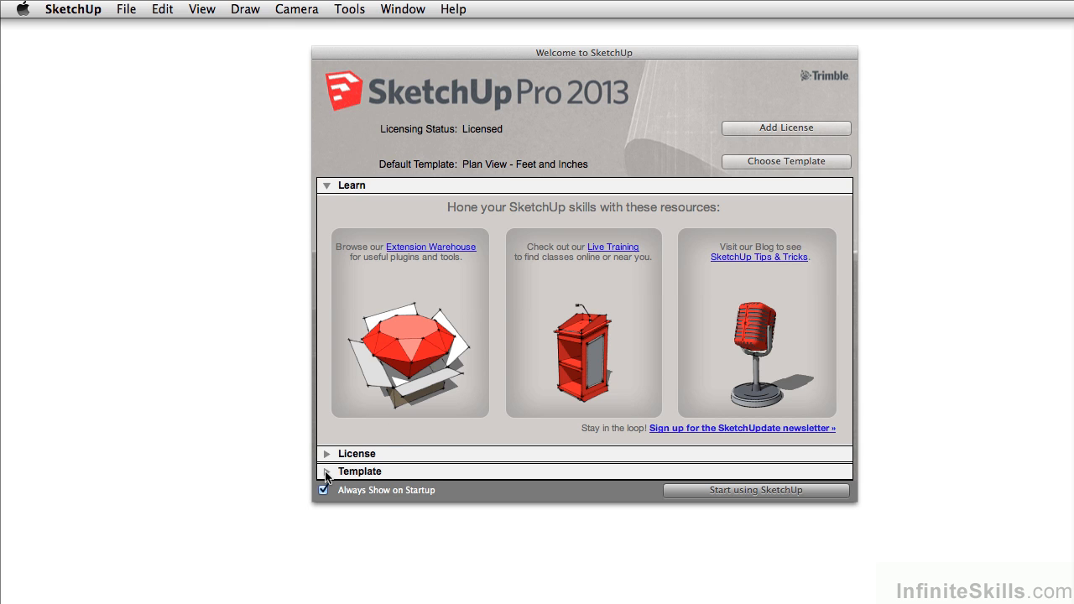
Step: Choose the Plan View - Feet and Inches template, disable Always Show on Startup, and start a new model
left_click(360, 472)
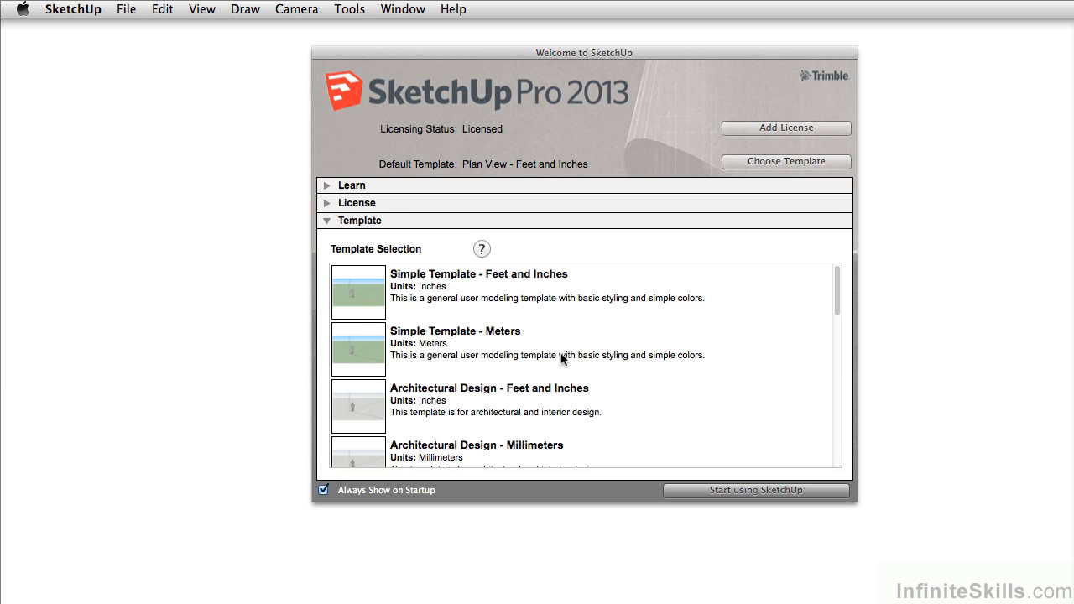
mouse_move(825, 293)
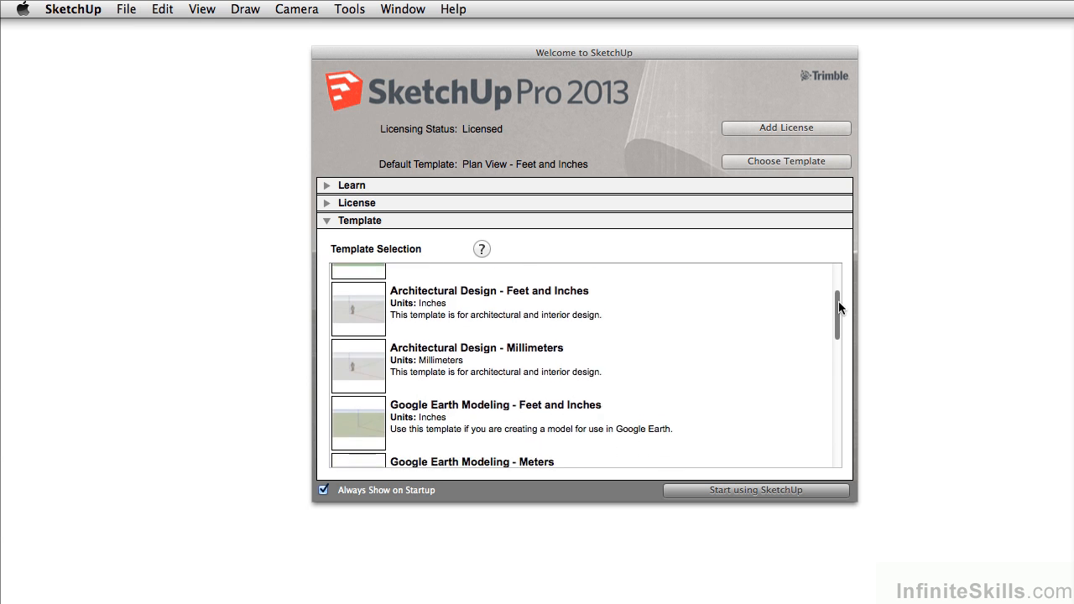
scroll("down", 3)
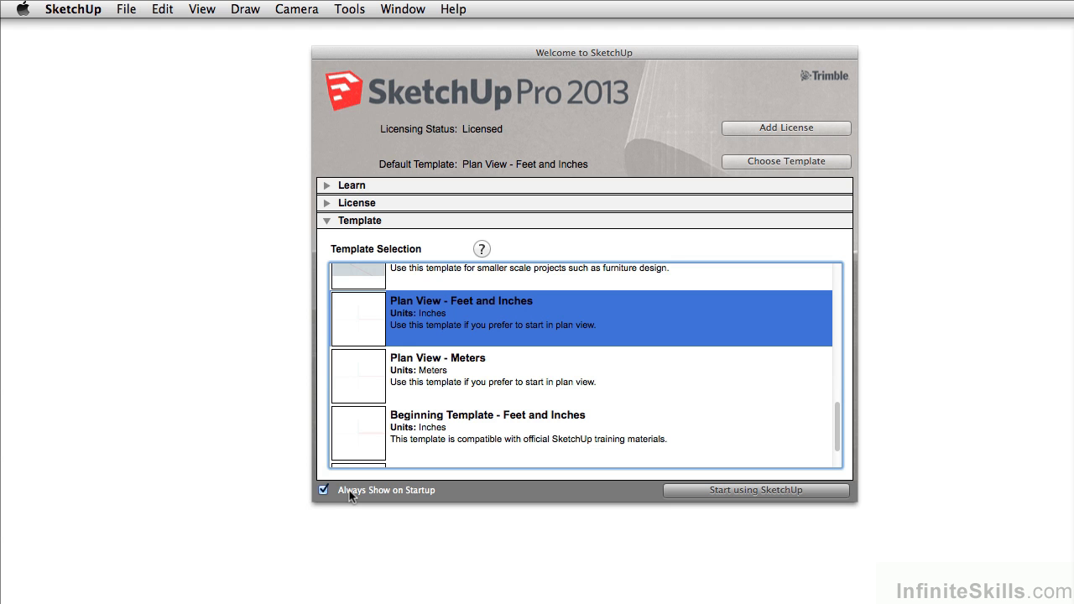
left_click(324, 490)
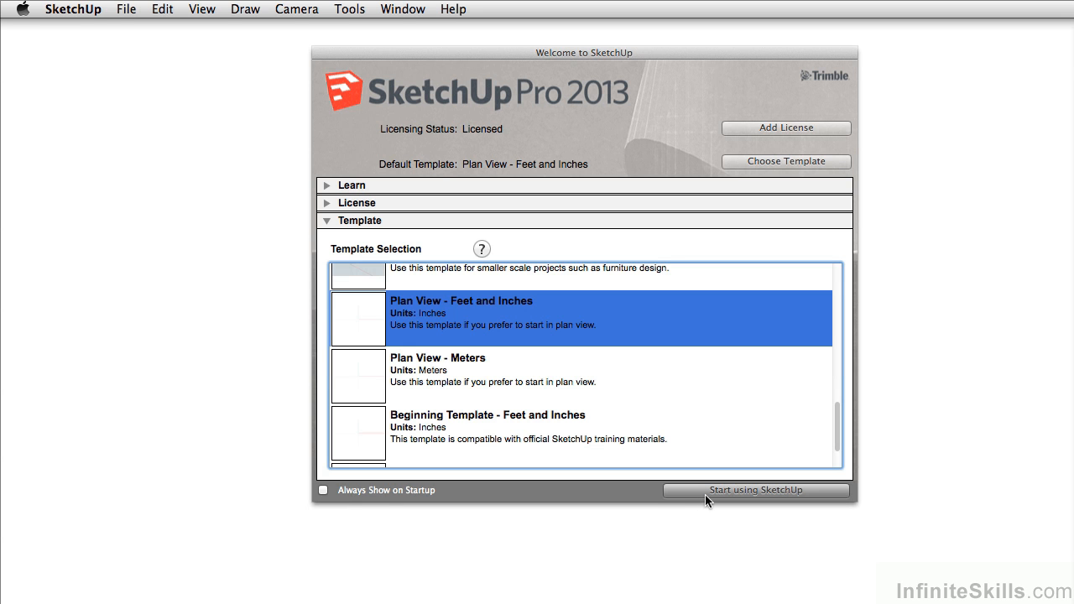
left_click(756, 490)
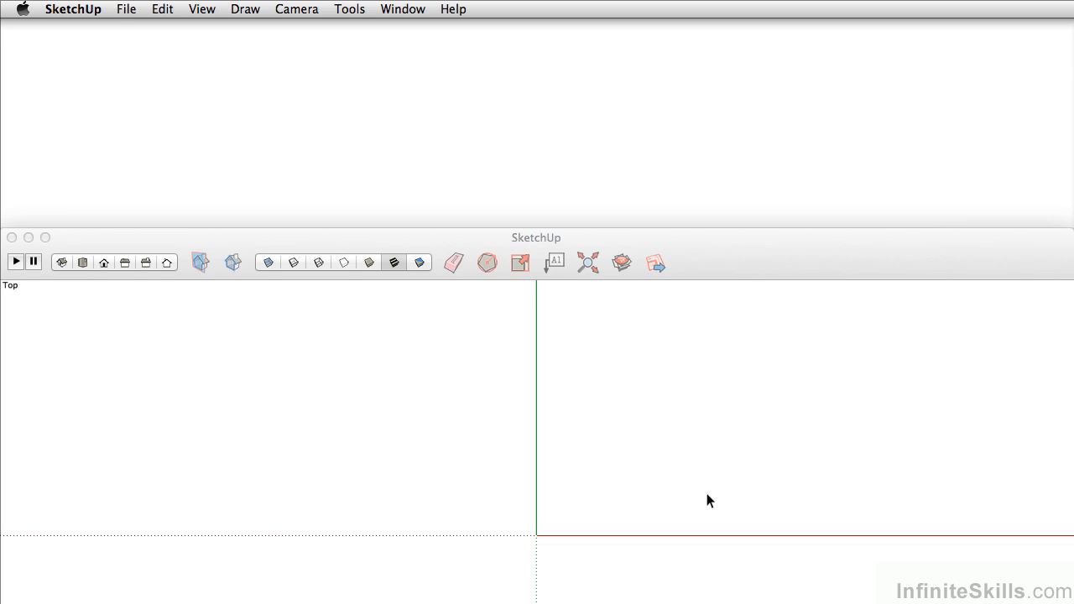